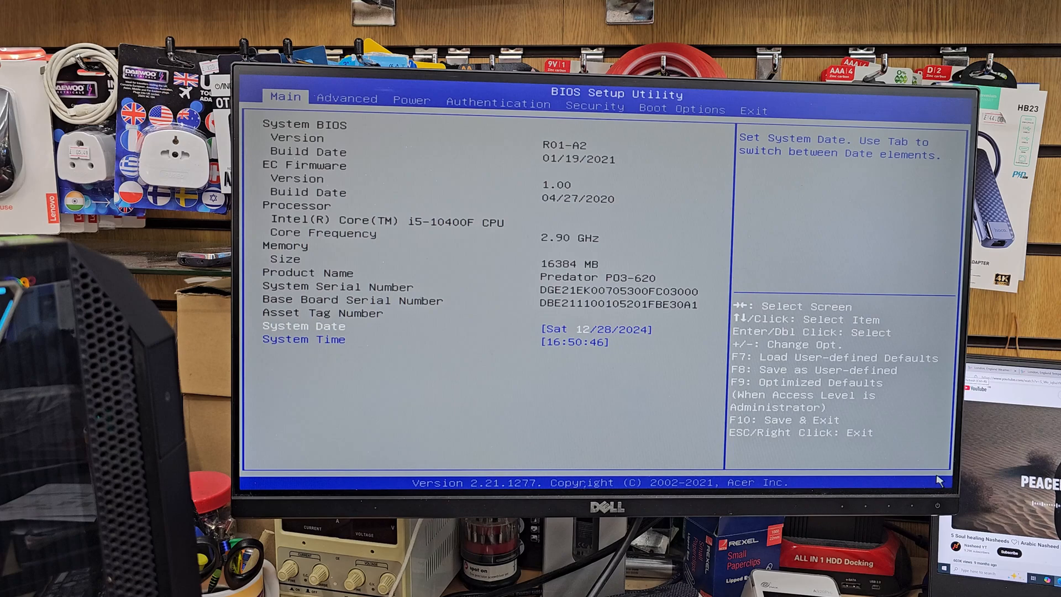
Move from Main through Advanced to the Authentication tab showing Secure Boot disabled.
left_click(345, 99)
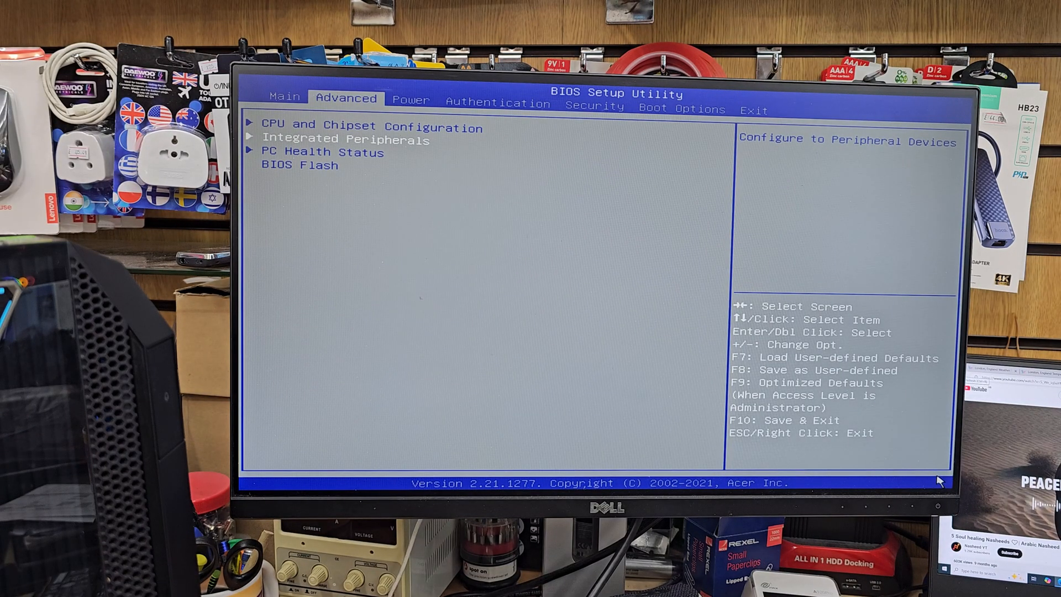
left_click(497, 103)
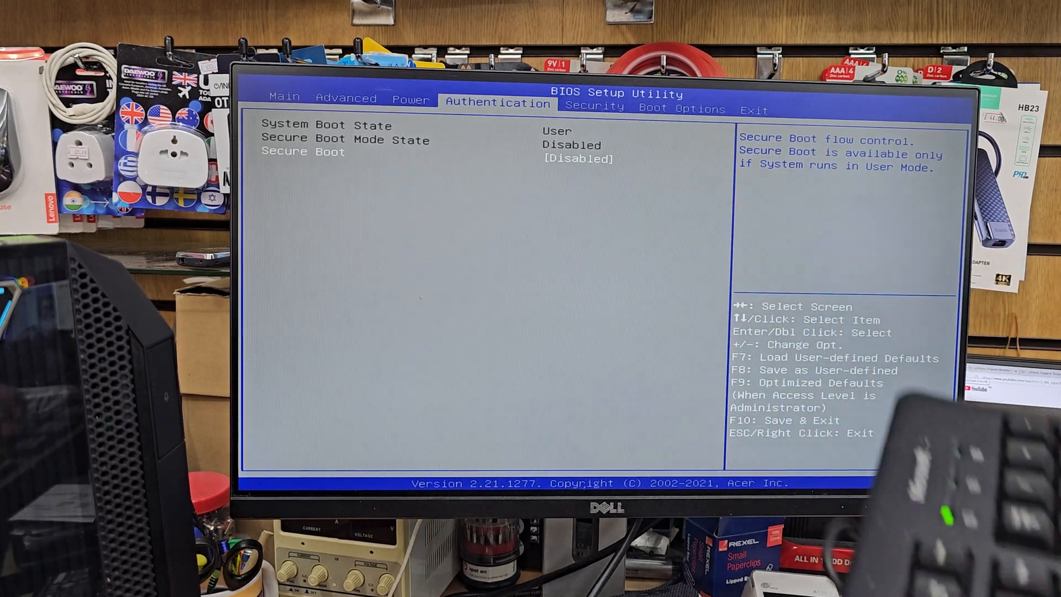
Set Secure Boot to Enabled, then view the Security tab with TPM support enabled.
left_click(578, 158)
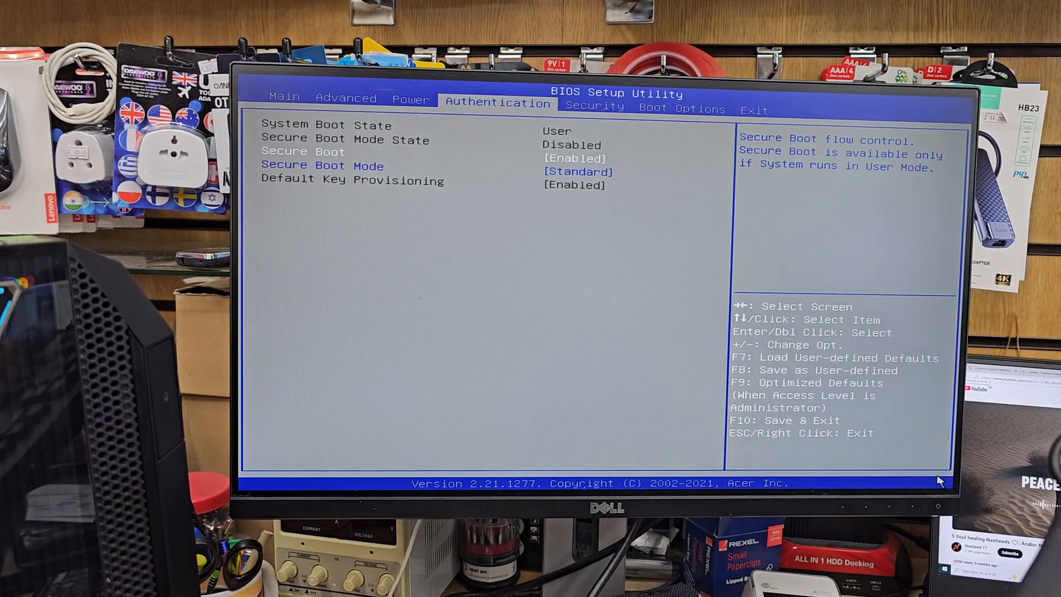
left_click(576, 171)
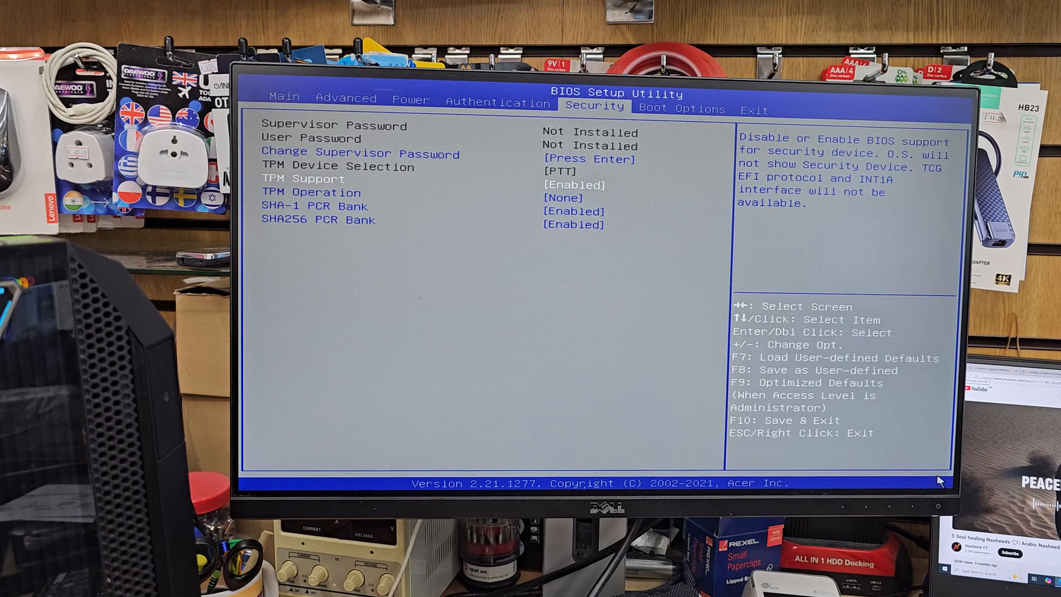
Set 1st Boot Device to Removable Device under Boot Options, then reach the Exit tab.
left_click(680, 109)
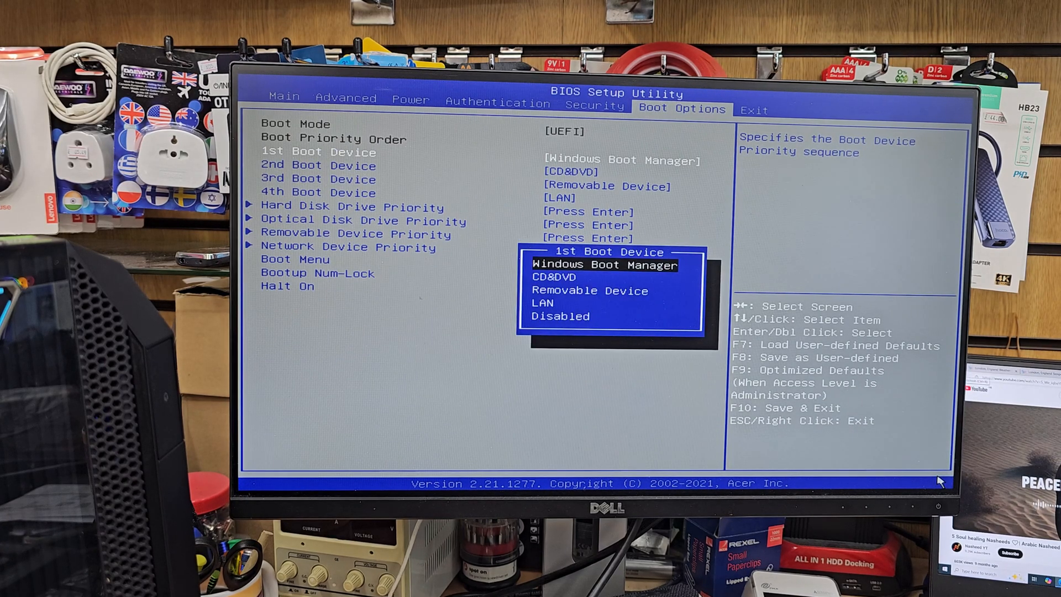
left_click(589, 291)
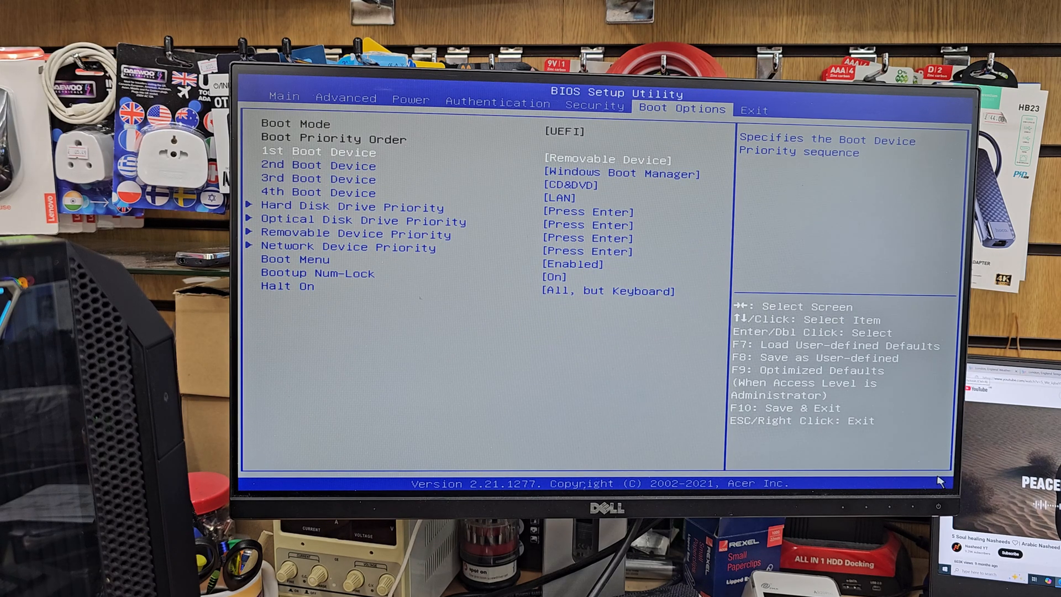
left_click(754, 110)
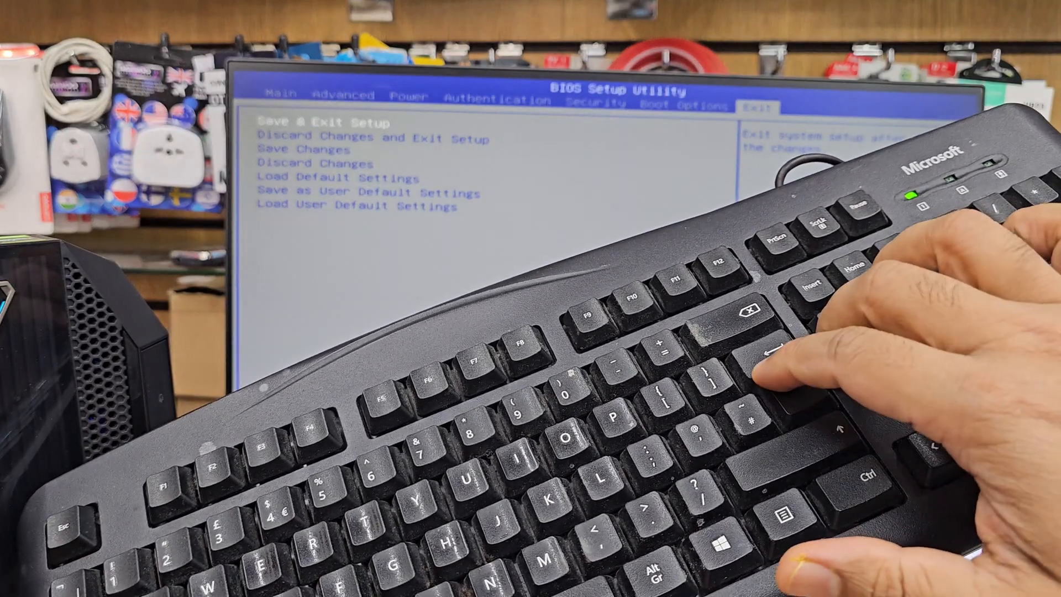
Save & Exit Setup and confirm Yes, restarting into boot device selection.
key("enter")
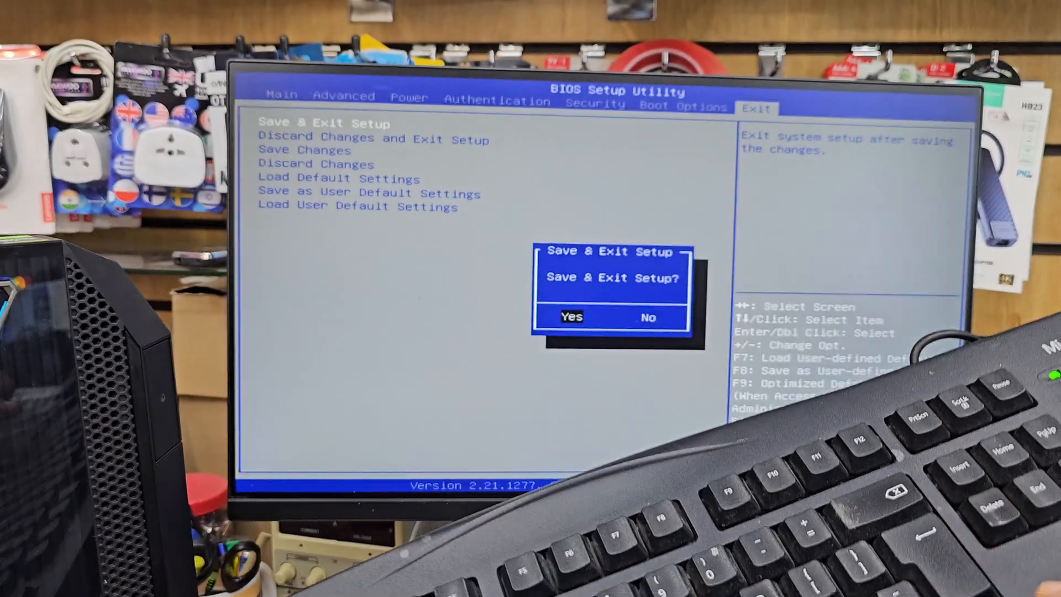
left_click(570, 317)
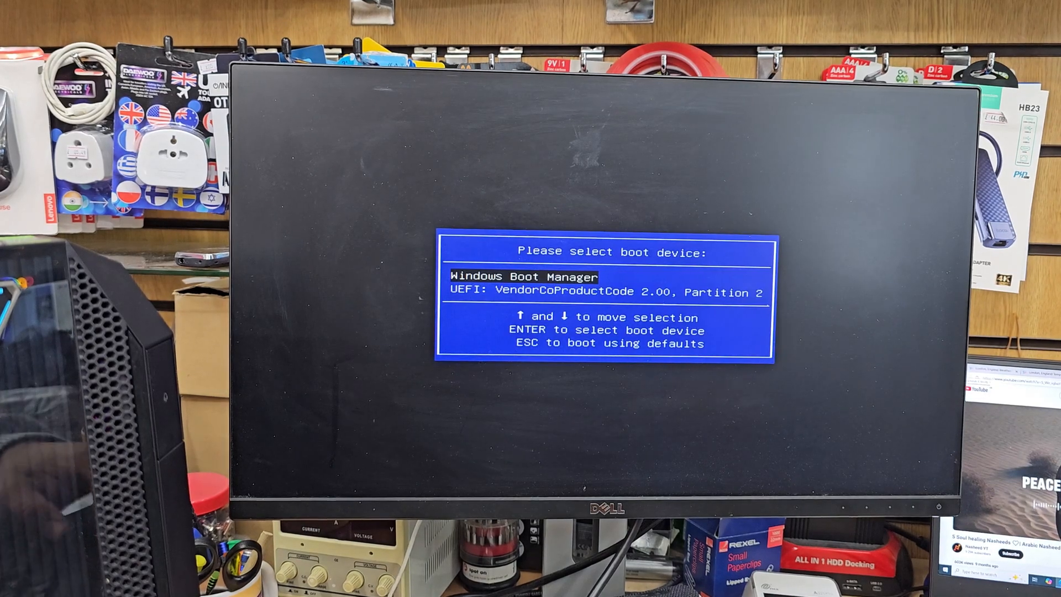
Boot from 'UEFI: VendorCoProductCode 2.00, Partition 2' into Windows Setup.
key("enter")
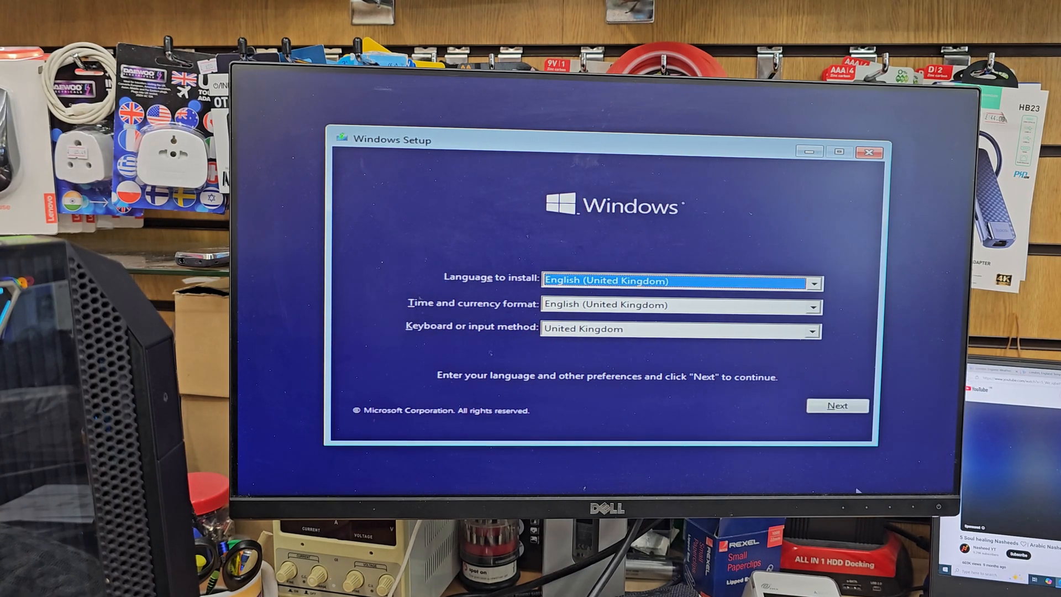
Keep English (United Kingdom) preferences, Install now, and accept the licence terms.
left_click(836, 405)
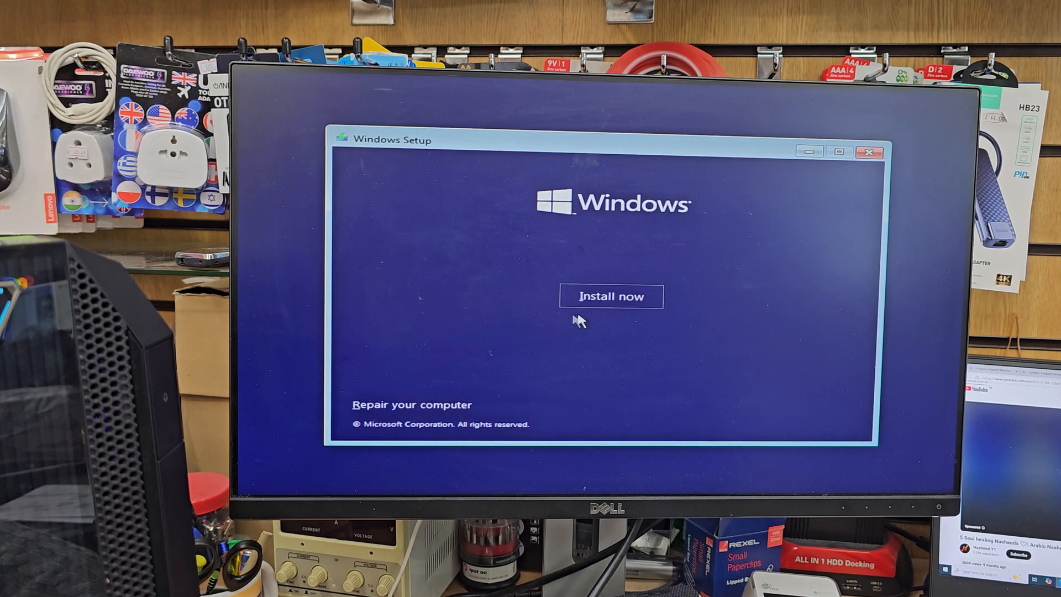
left_click(610, 297)
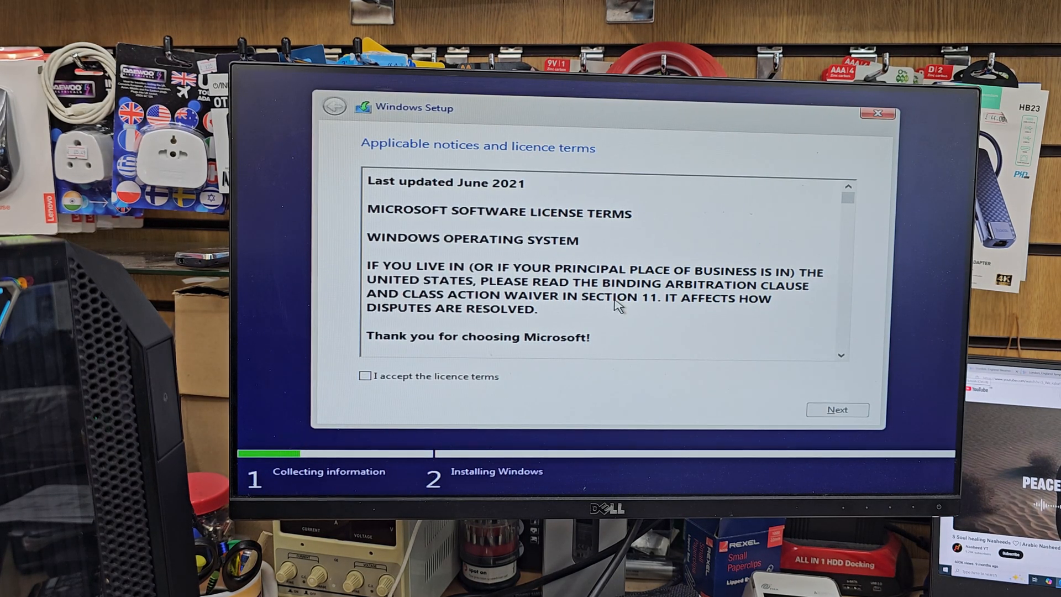
left_click(364, 376)
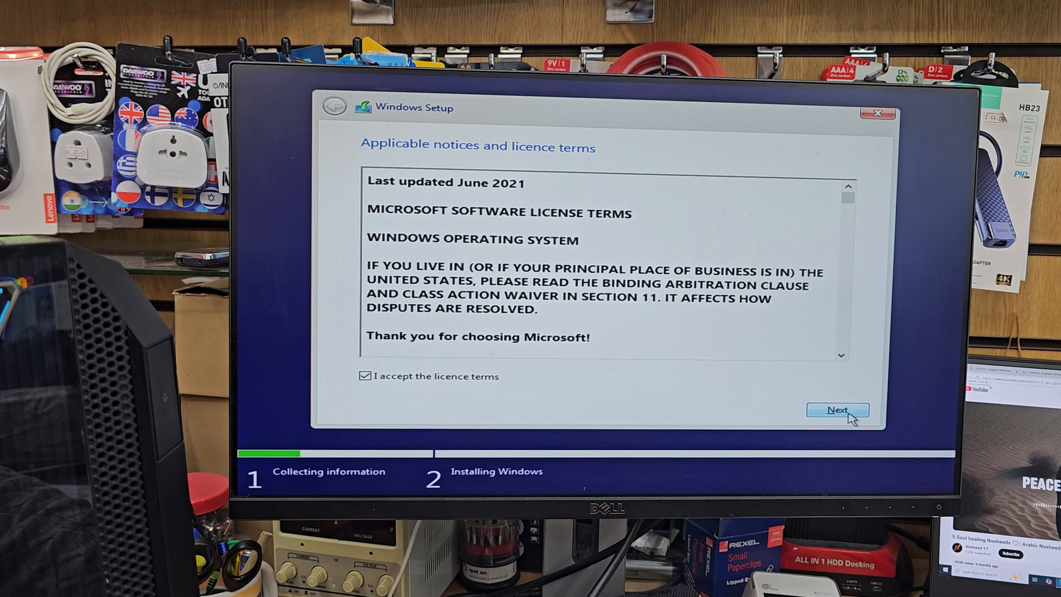
left_click(836, 408)
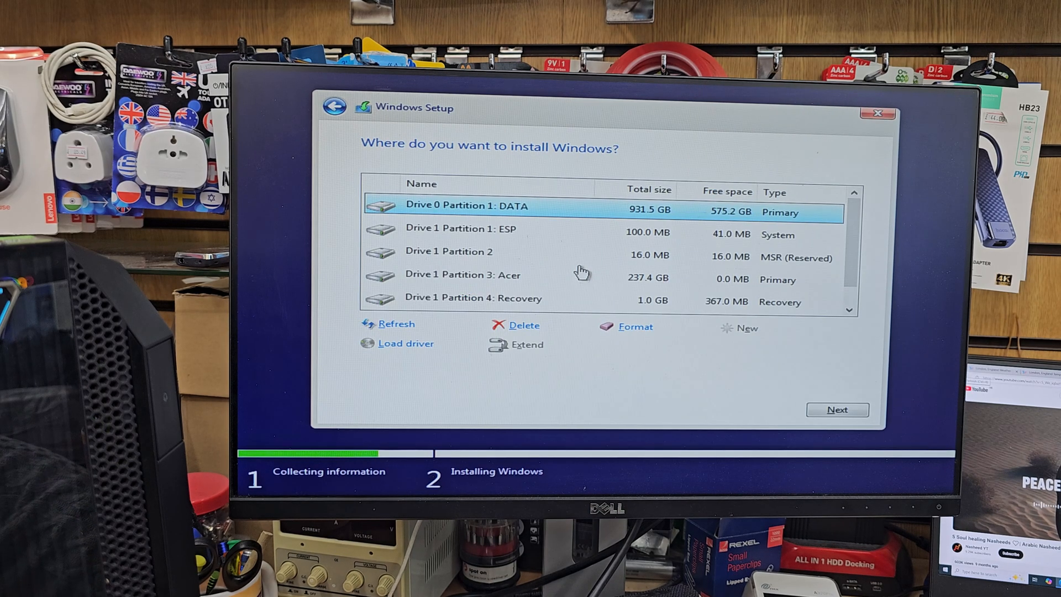
mouse_move(589, 232)
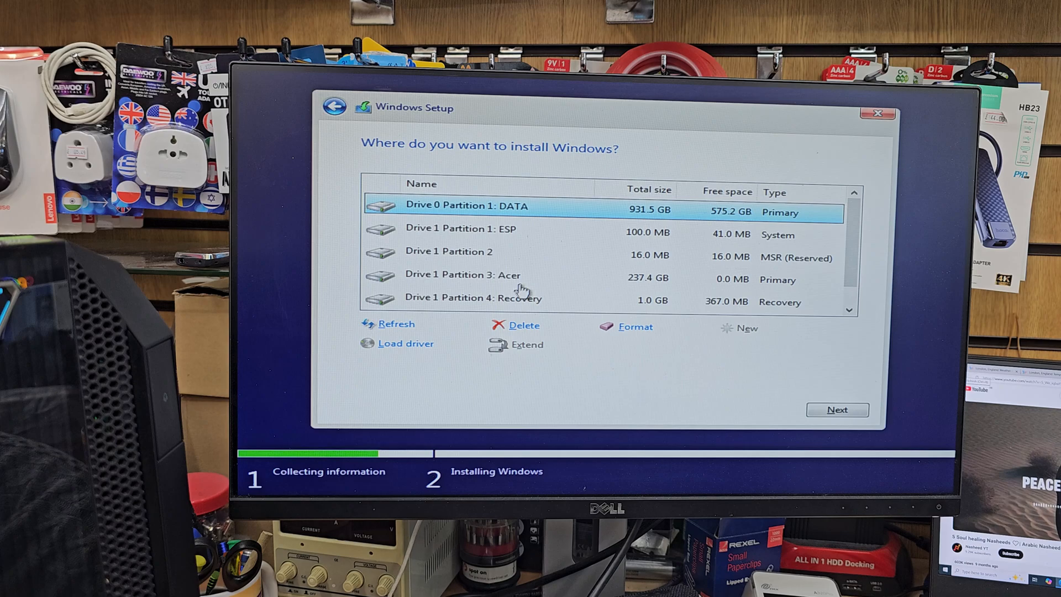
Delete Drive 1's ESP, 16 MB reserved, Recovery and Acer partitions, leaving unallocated space.
left_click(474, 275)
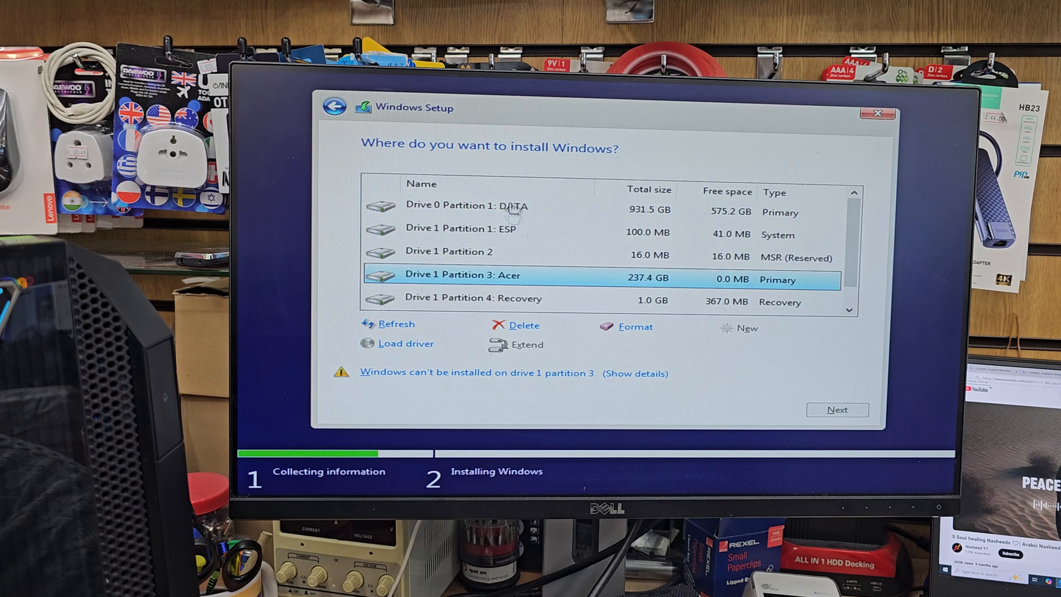
left_click(460, 228)
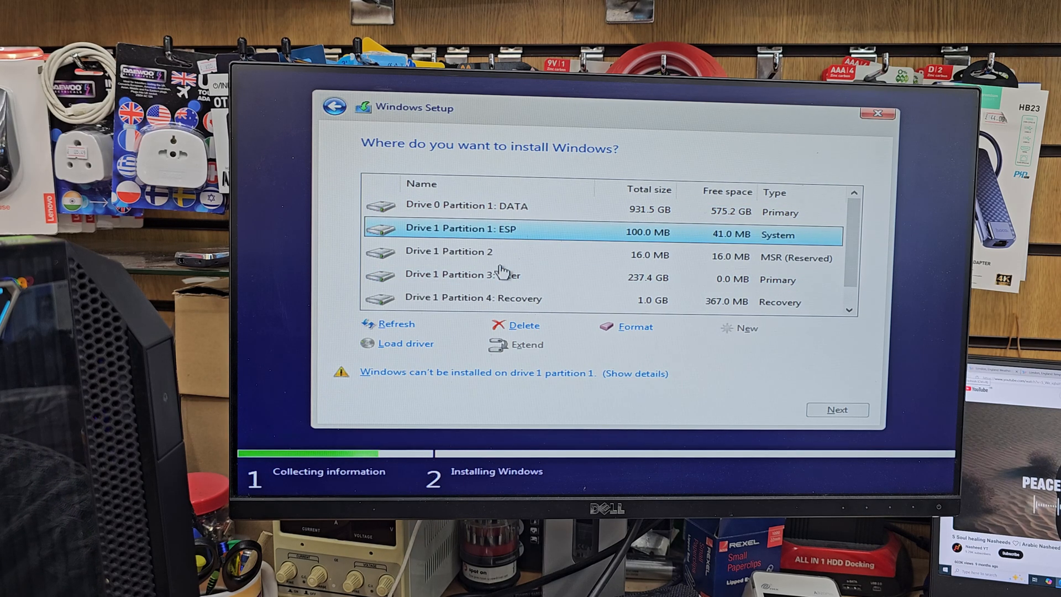
left_click(522, 324)
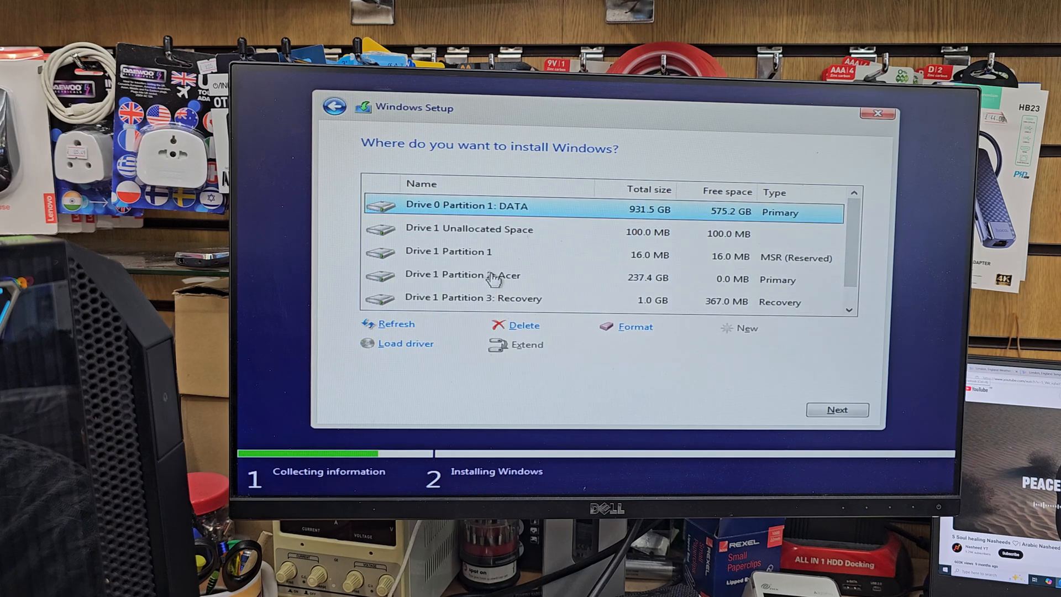
left_click(448, 251)
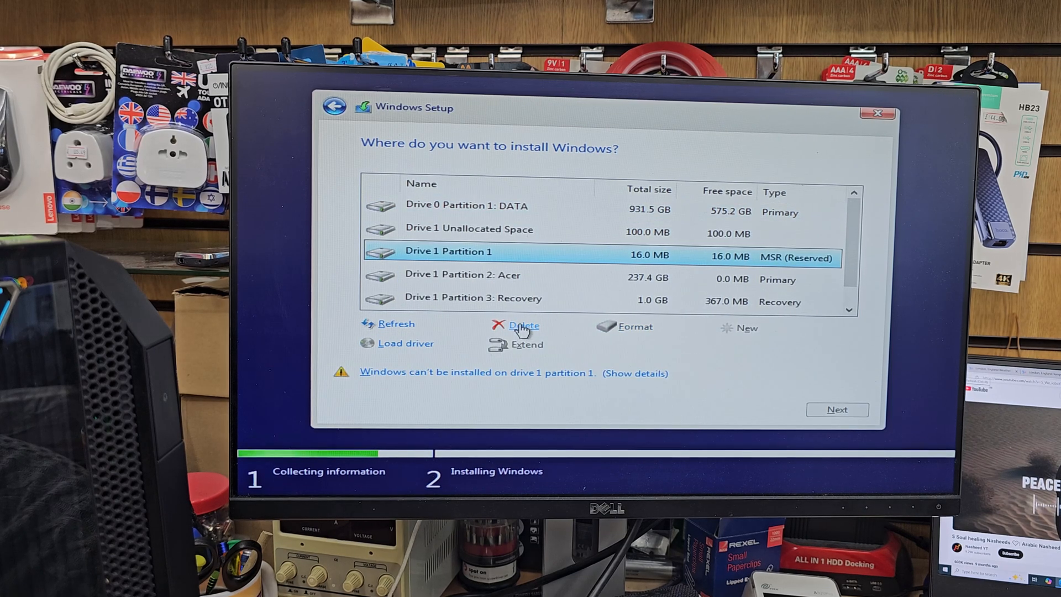
left_click(521, 325)
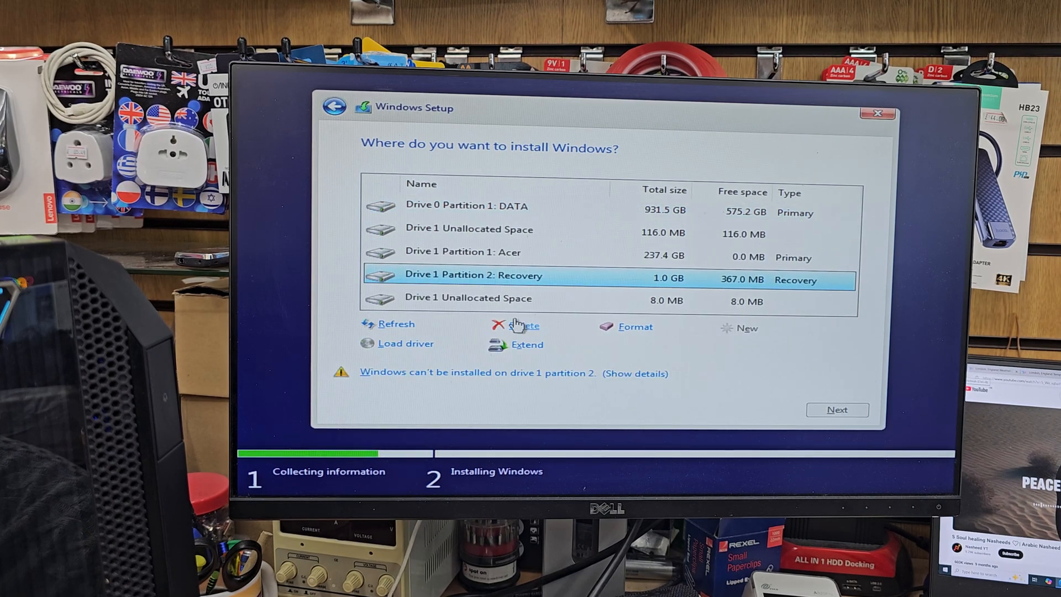
left_click(522, 326)
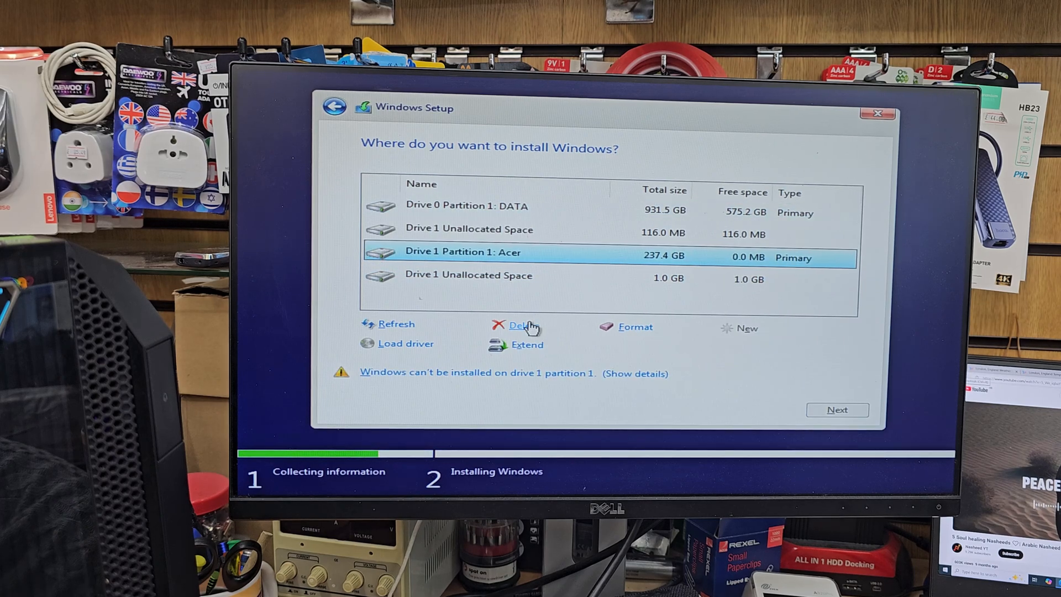
left_click(524, 325)
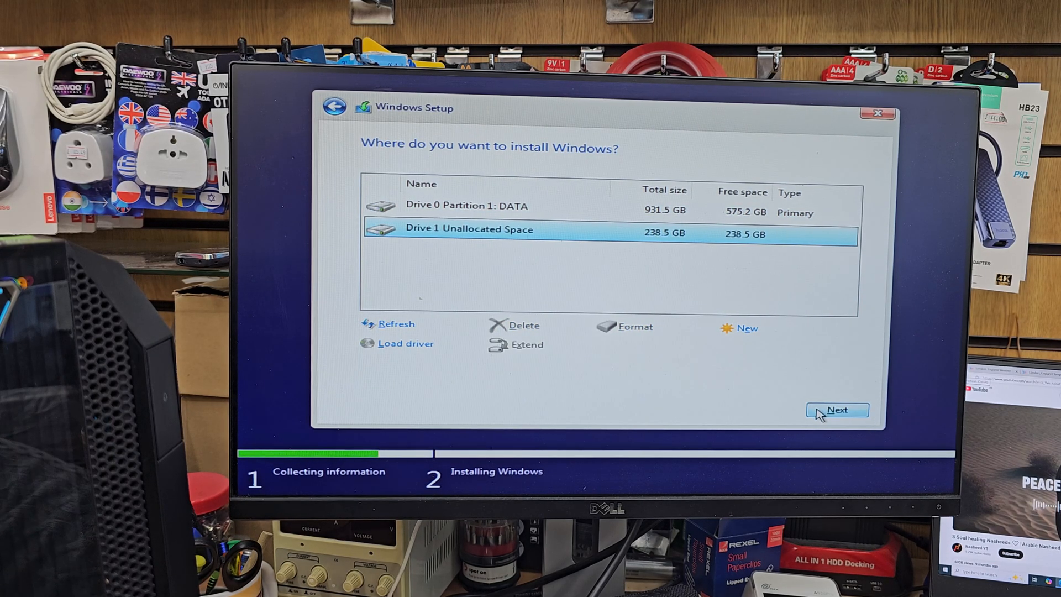
Begin installing Windows onto Drive 1's 238.5 GB unallocated space.
left_click(836, 409)
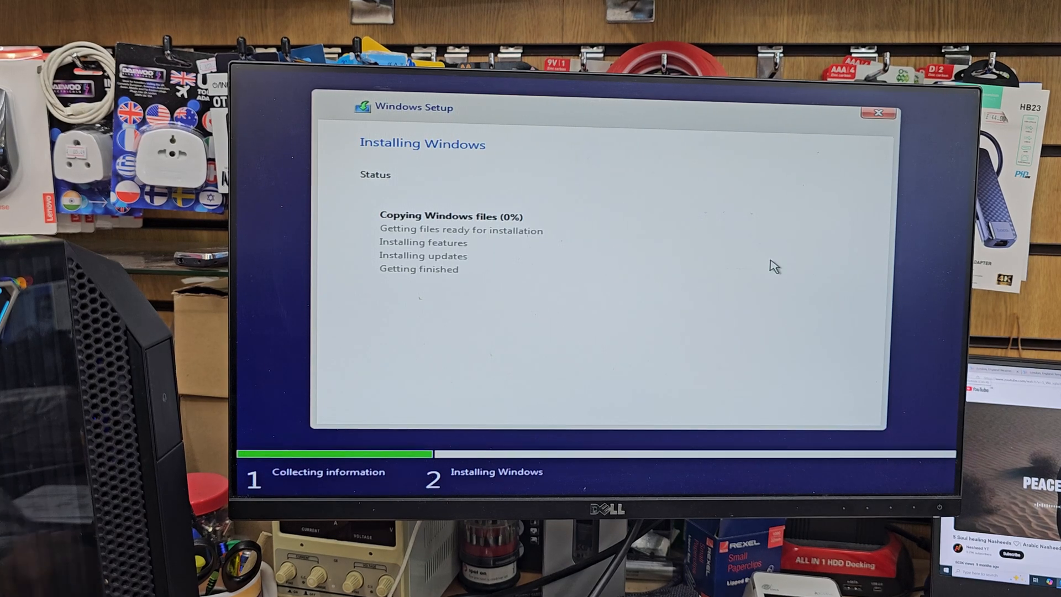